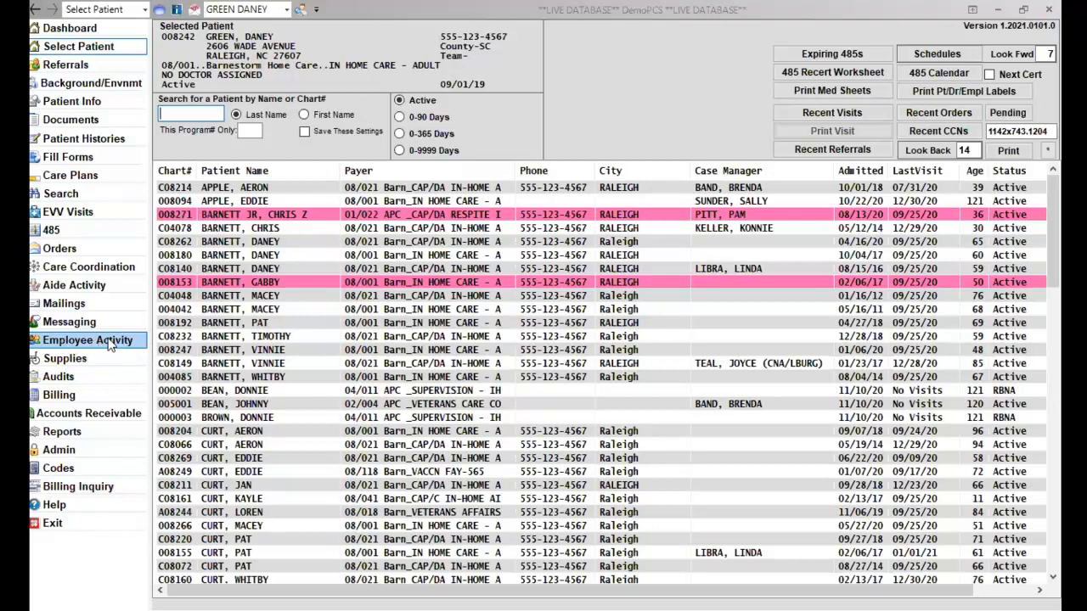
# - Go to EVV Visits > Import Visit Charges to reach the Create Visit Charges From Locked Visits screen
pyautogui.click(88, 340)
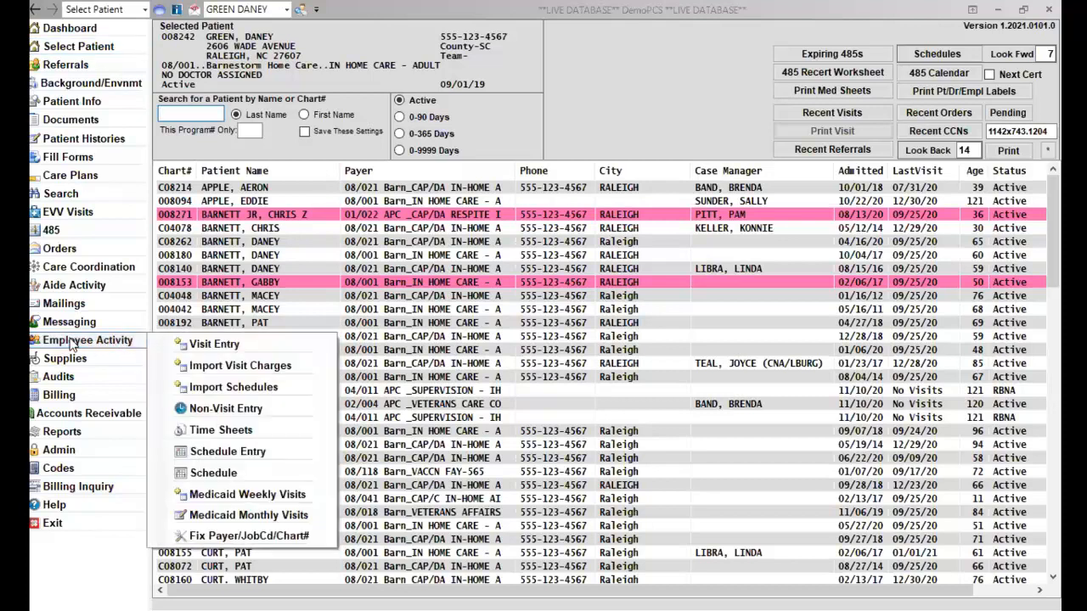
pyautogui.moveTo(214, 343)
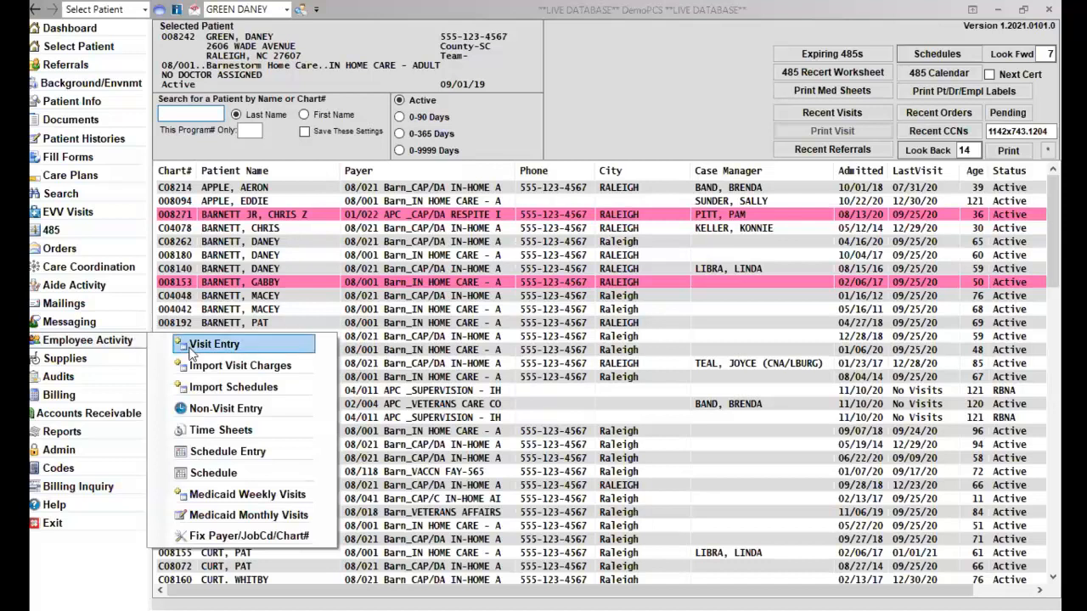
pyautogui.moveTo(241, 365)
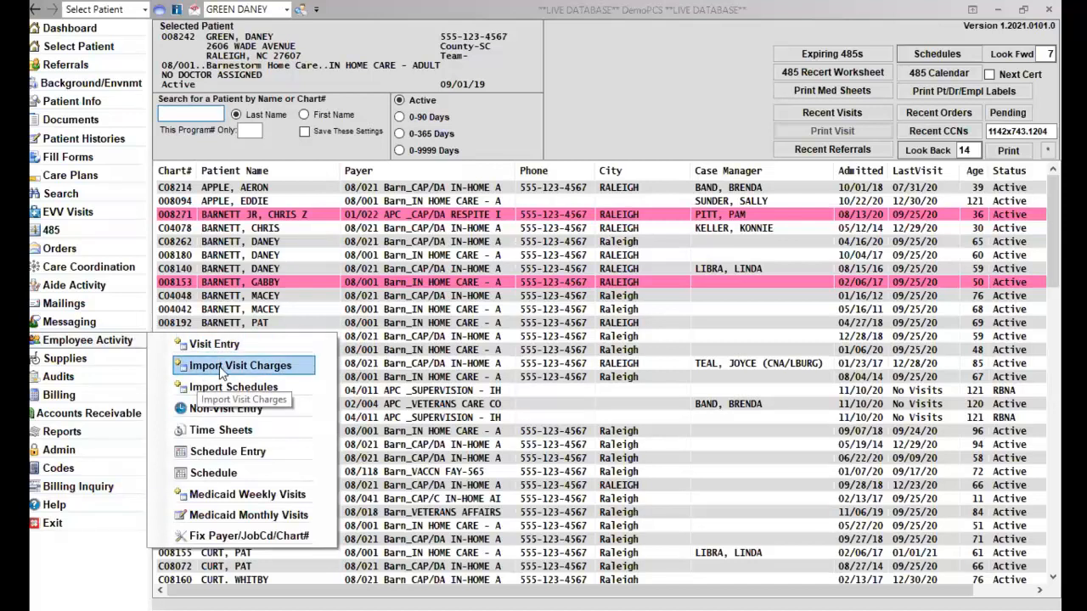
pyautogui.click(240, 365)
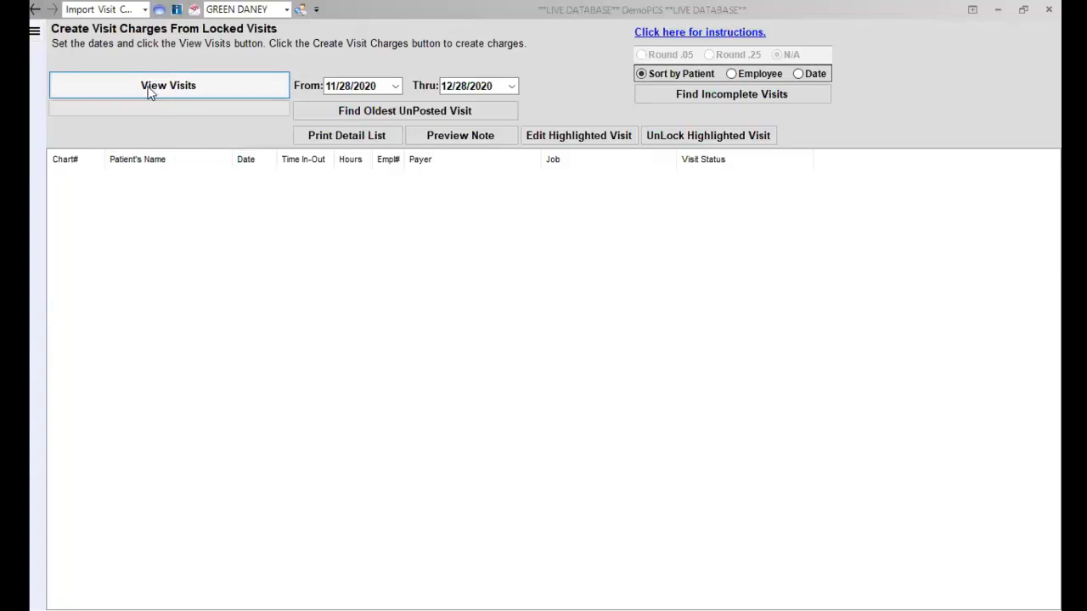
# - Load the locked visits for 11/28/2020–12/28/2020 with View Visits
pyautogui.click(168, 85)
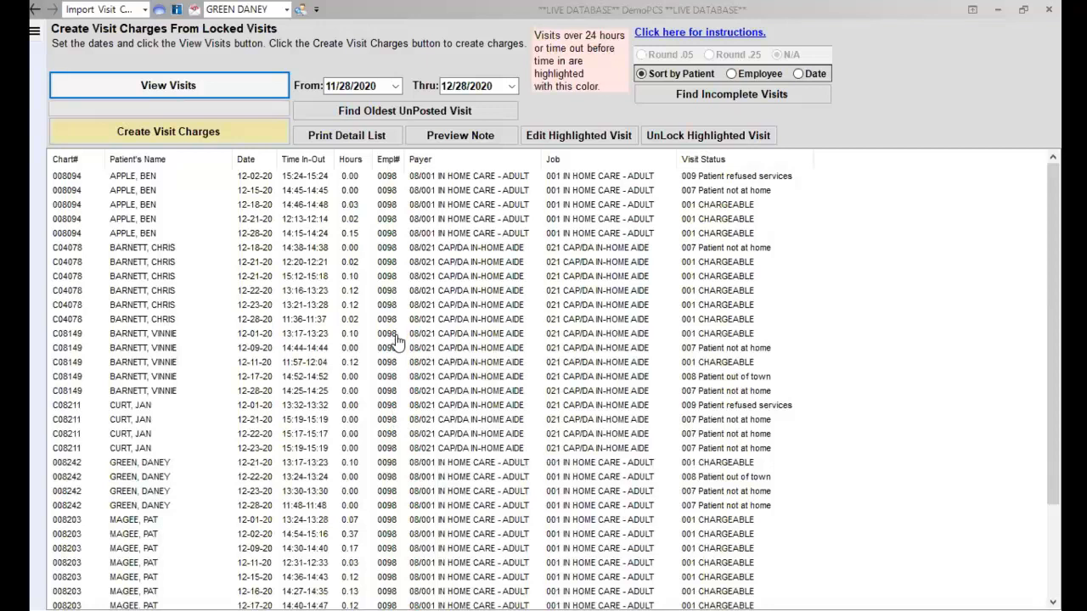
pyautogui.scroll(-3)
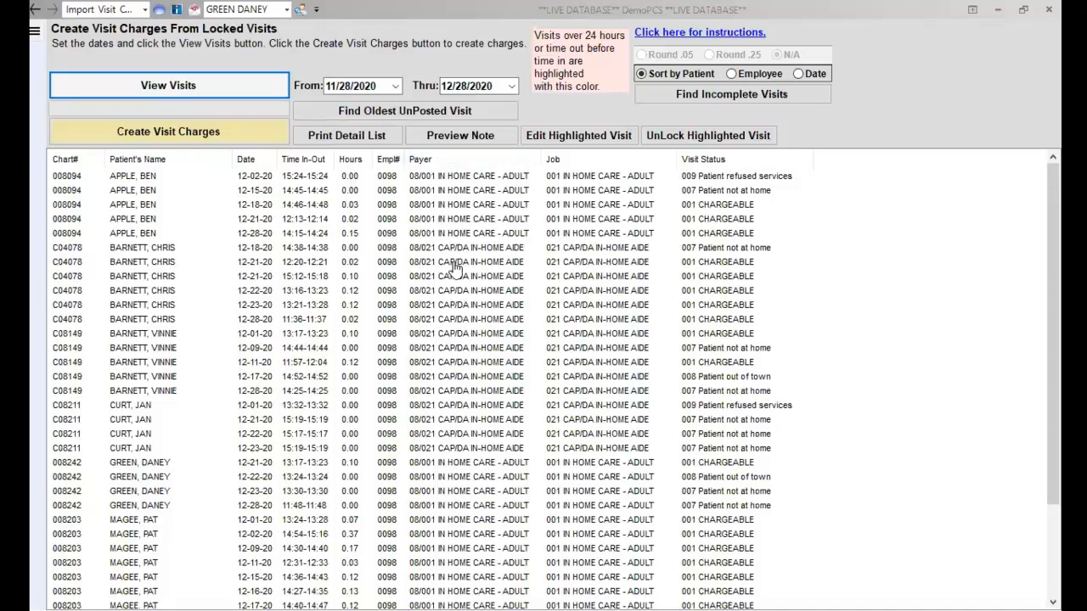
pyautogui.moveTo(281, 217)
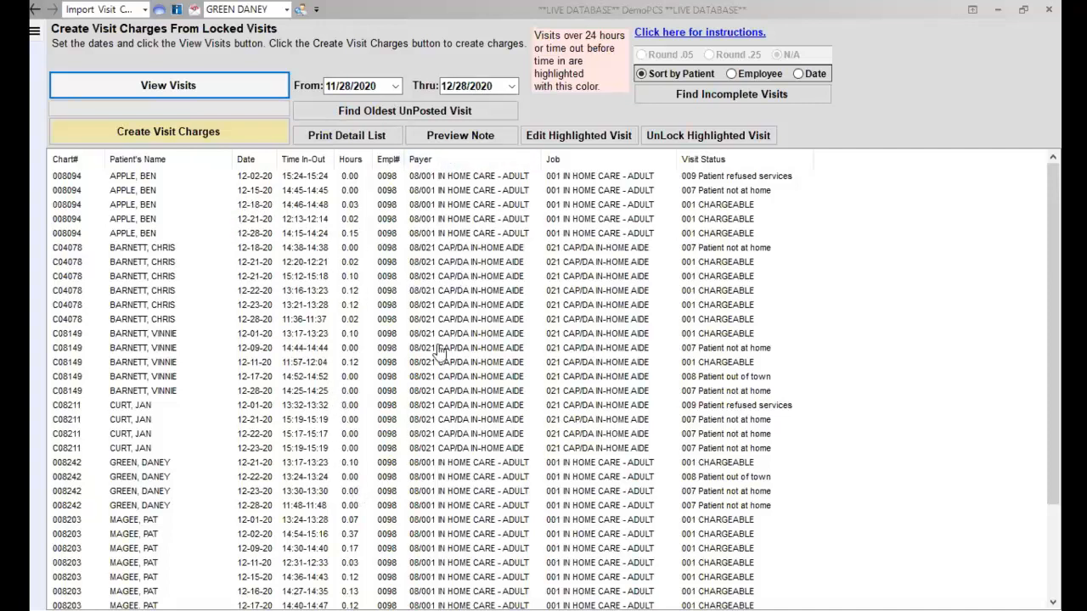
pyautogui.moveTo(513, 203)
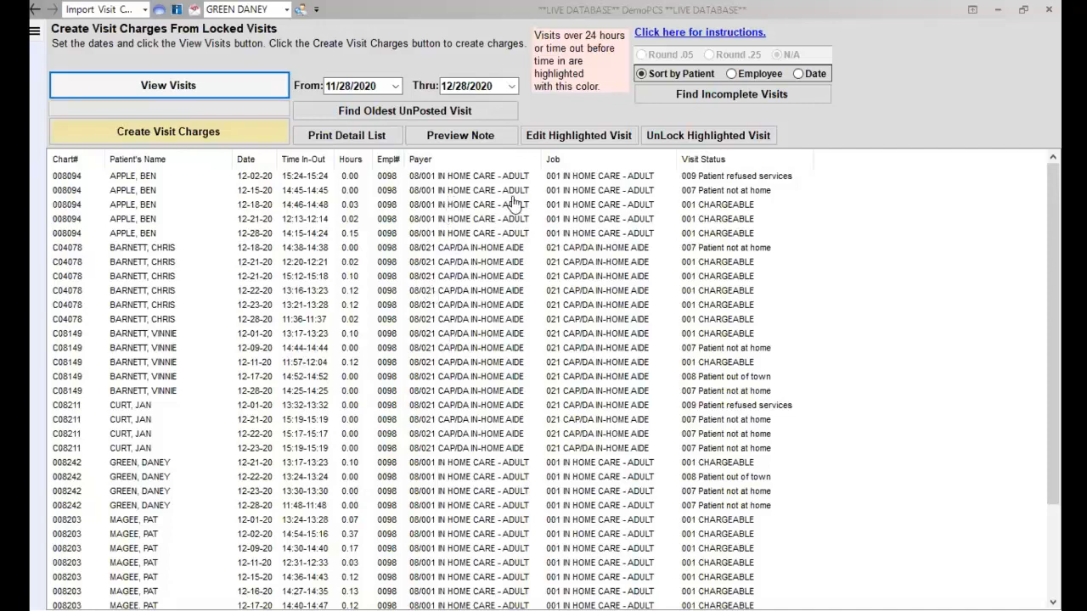
pyautogui.moveTo(489, 197)
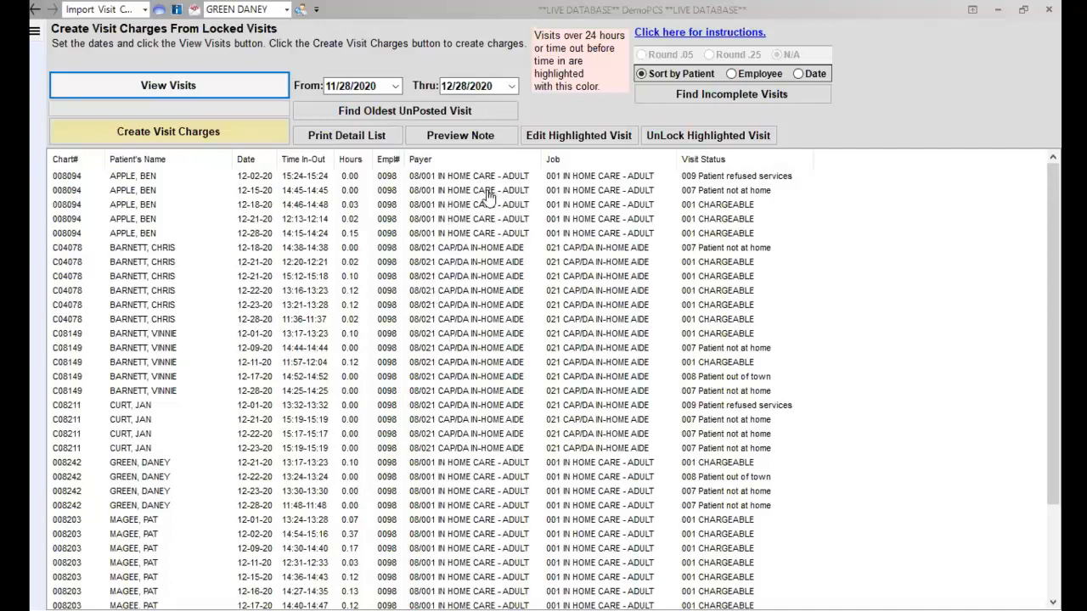
# - Bring up the Edit Assessment/Visit Data window for the 12/15/2020 '007 Patient not at home' visit
pyautogui.click(467, 190)
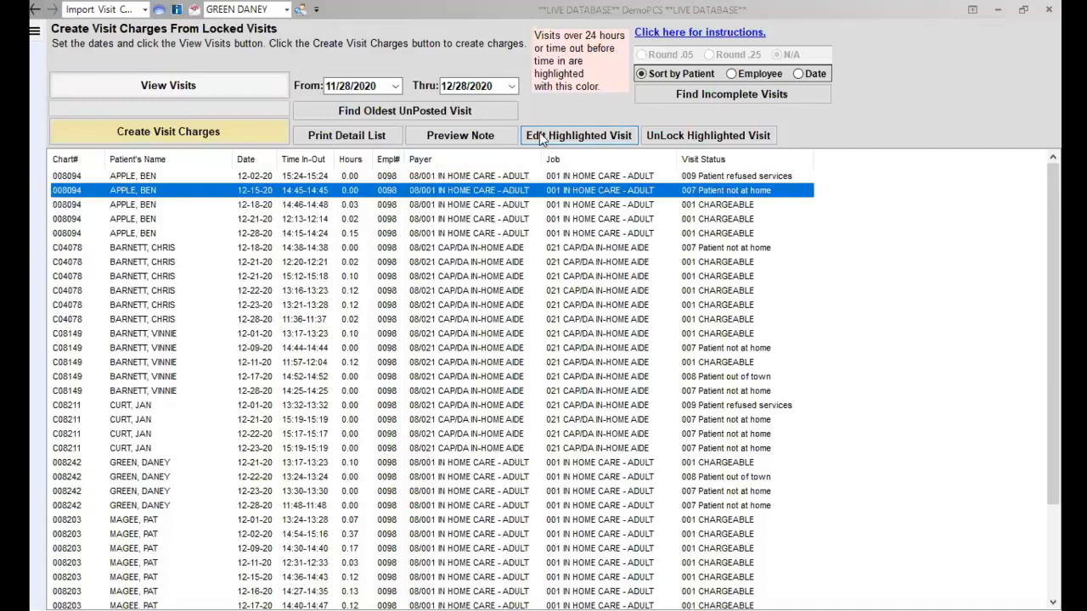
pyautogui.moveTo(552, 139)
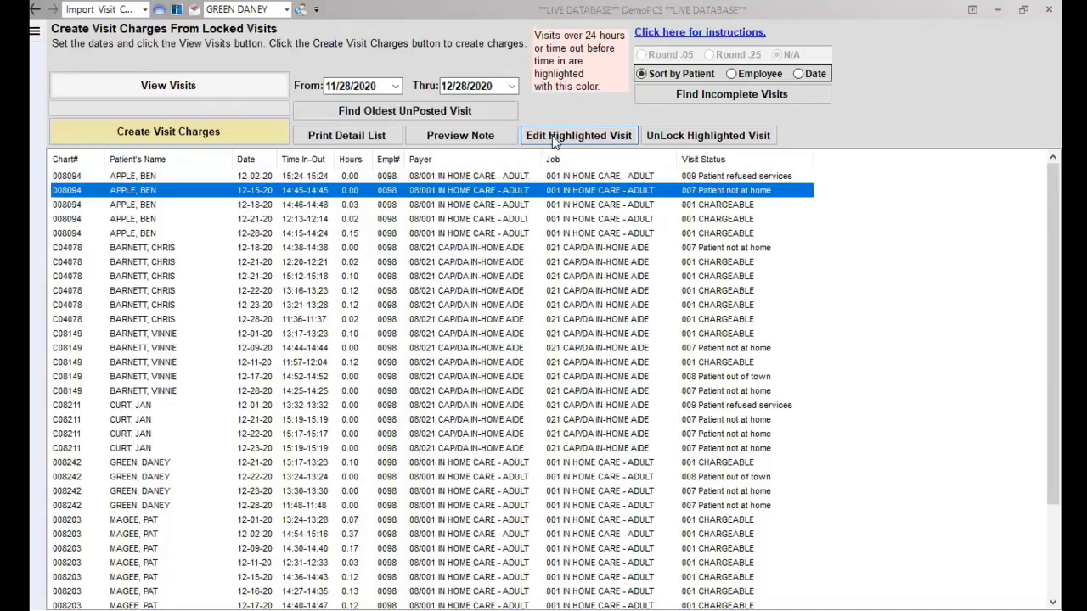
pyautogui.click(577, 136)
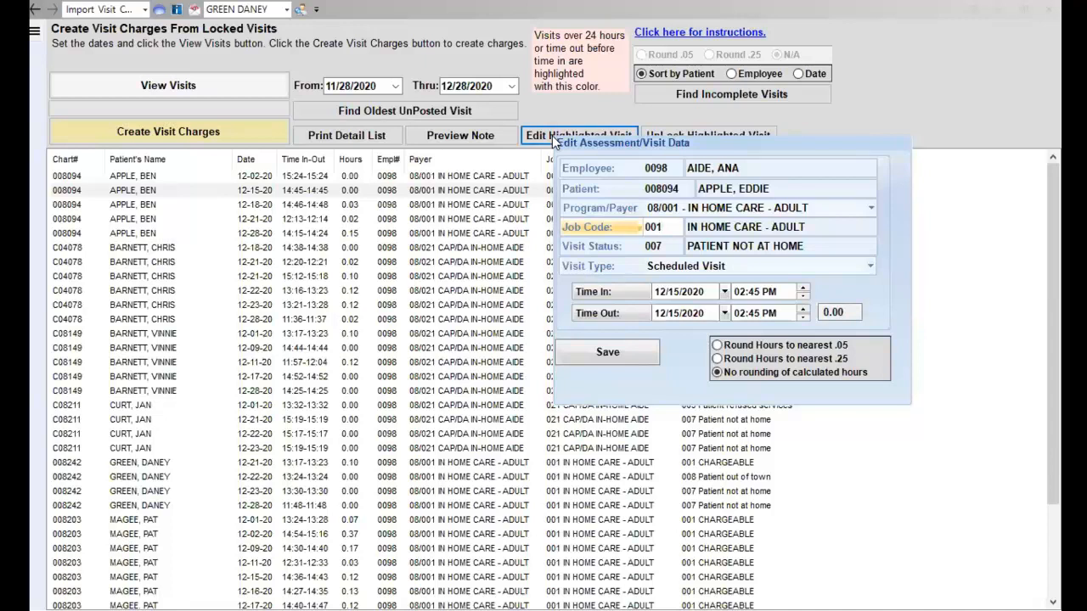
pyautogui.click(659, 227)
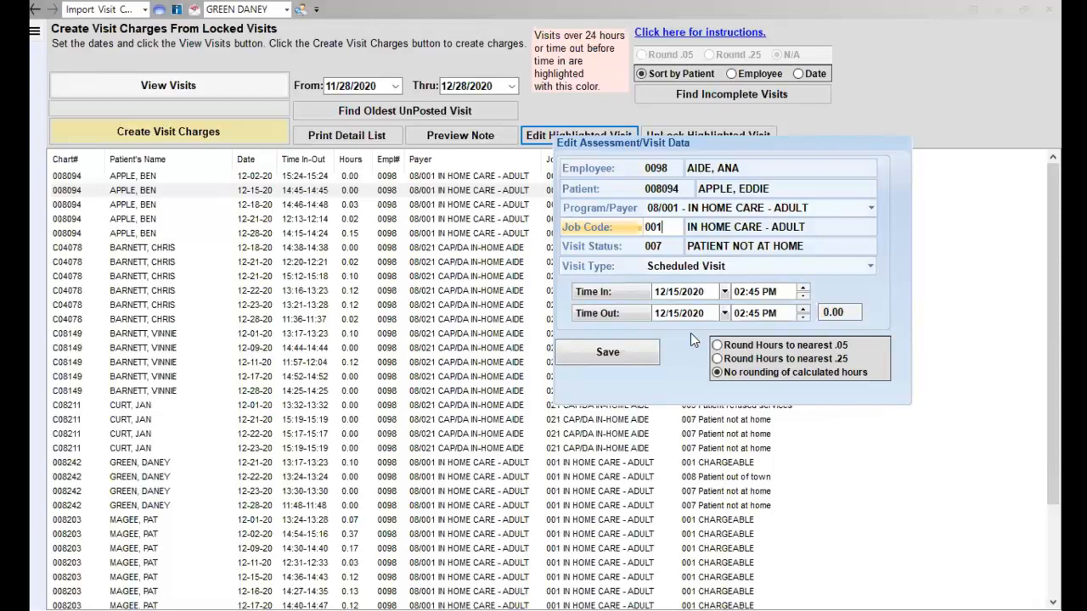
pyautogui.moveTo(696, 342)
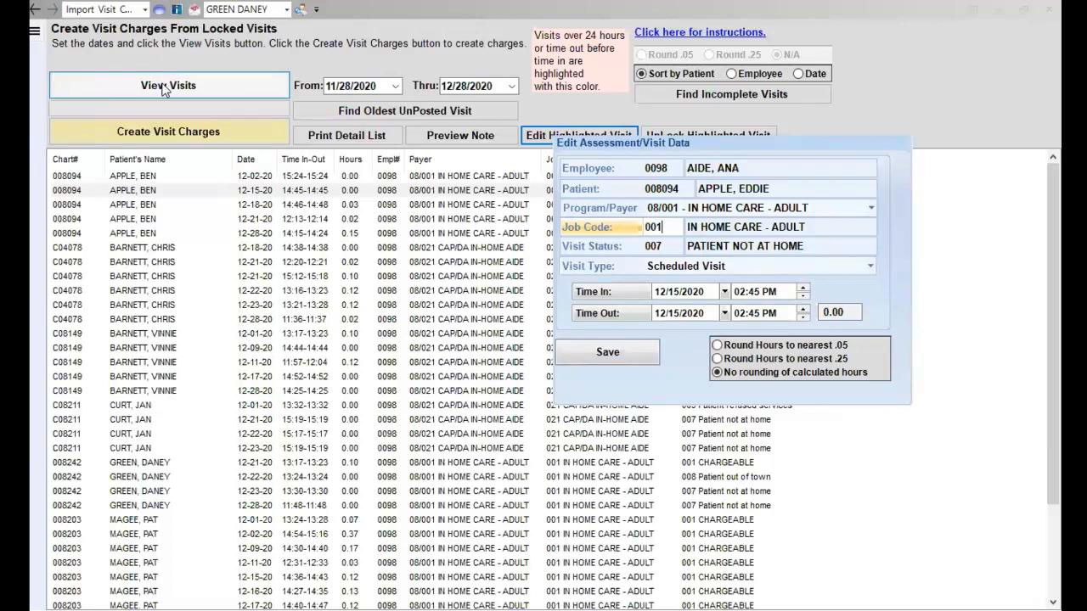
# - Refresh the locked visit list, edit the 12/21/2020 chargeable visit and save it
pyautogui.click(608, 351)
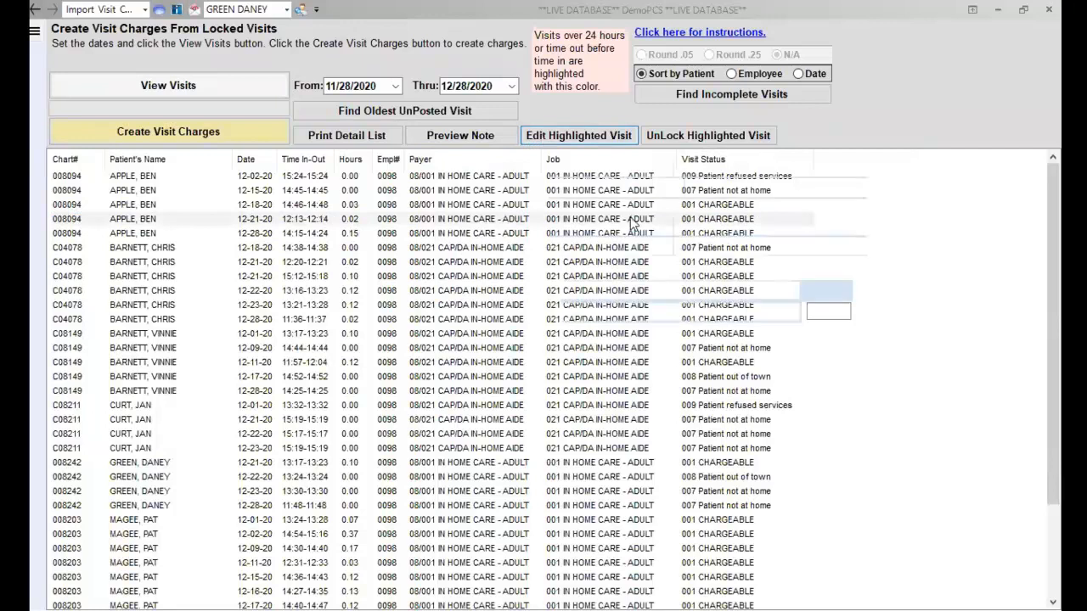
pyautogui.click(579, 136)
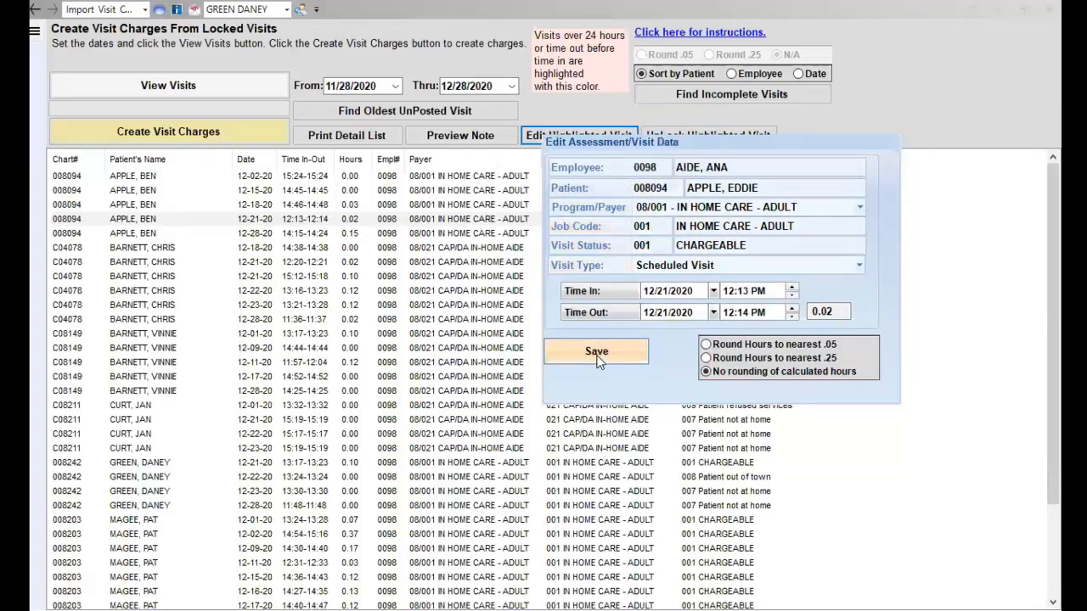
pyautogui.click(596, 351)
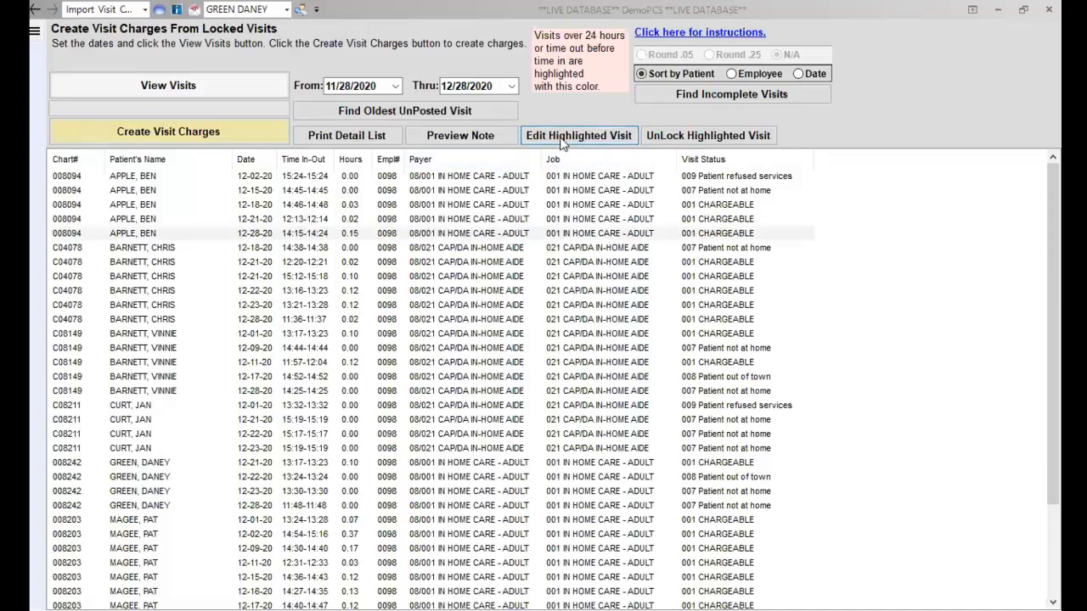
pyautogui.click(577, 136)
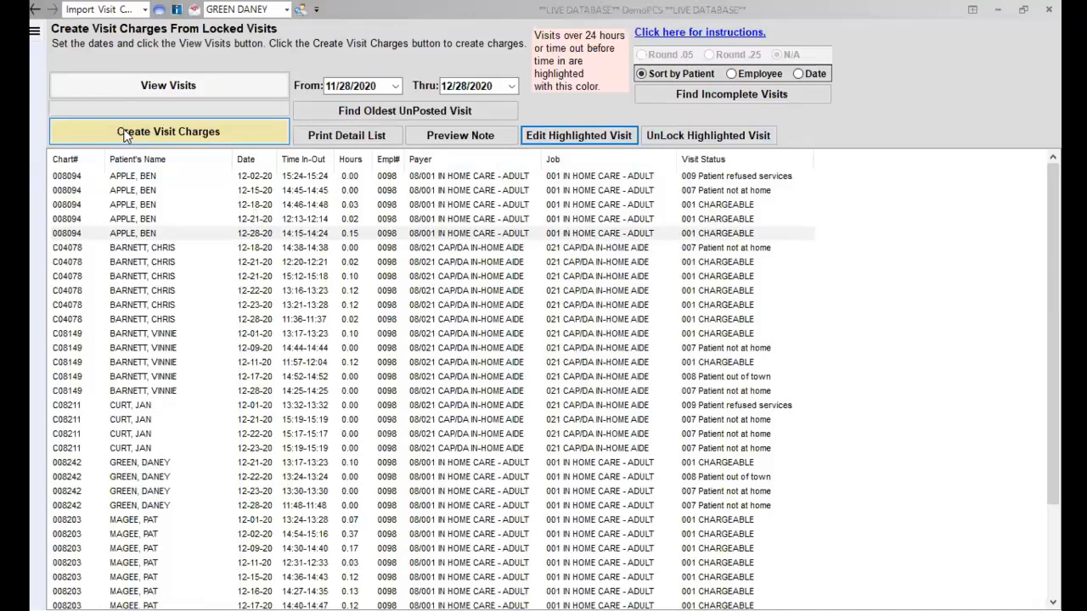
pyautogui.moveTo(125, 136)
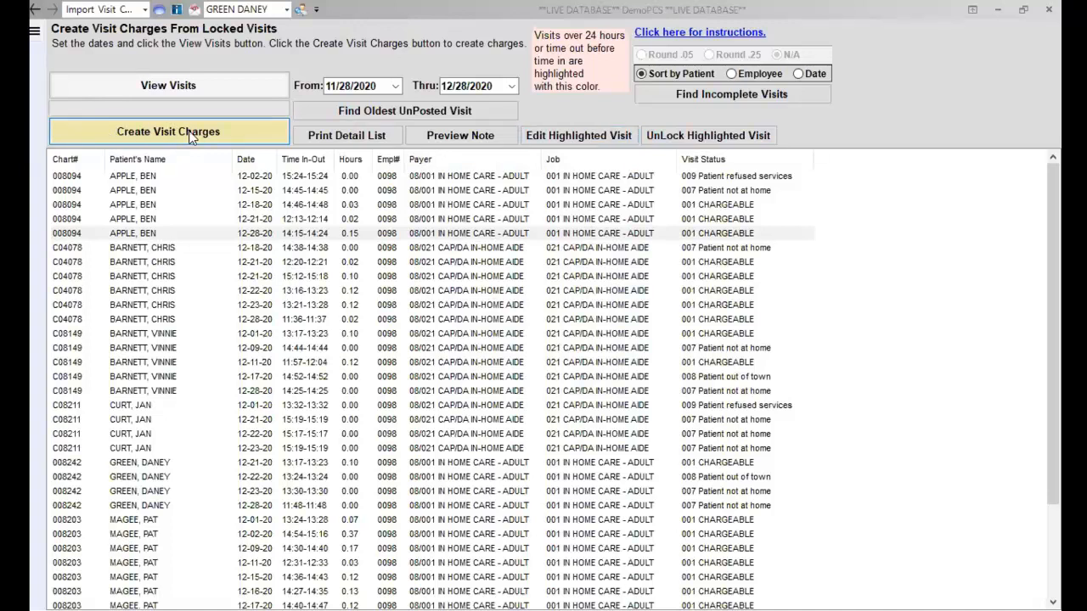
pyautogui.click(168, 85)
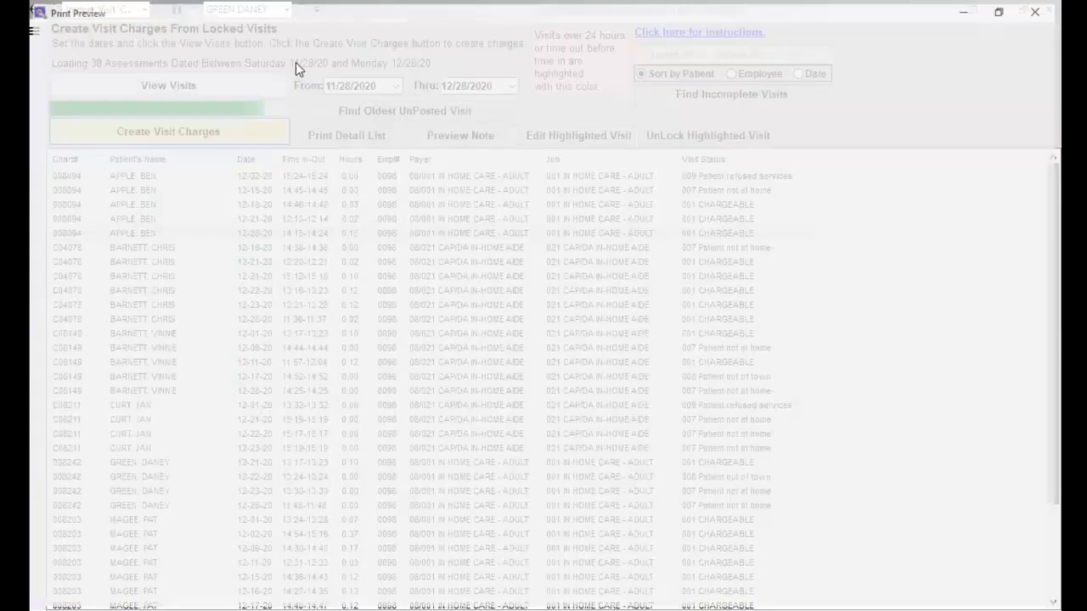
# - Set the report's Upload to Portal to Agency Documents and attempt the upload, getting the 'Please select a folder' warning
pyautogui.click(168, 131)
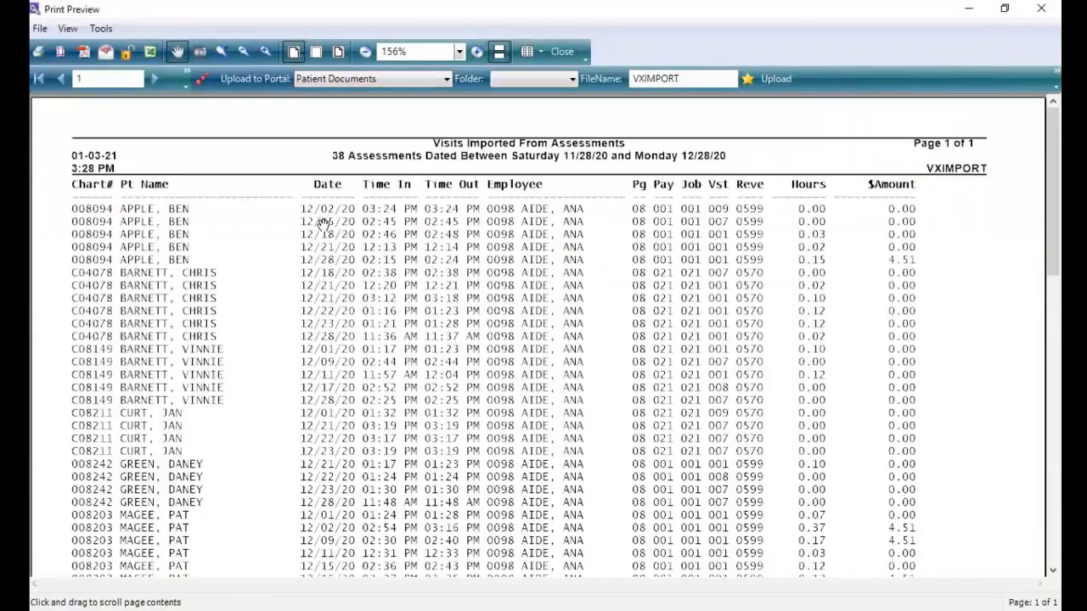
pyautogui.scroll(-3)
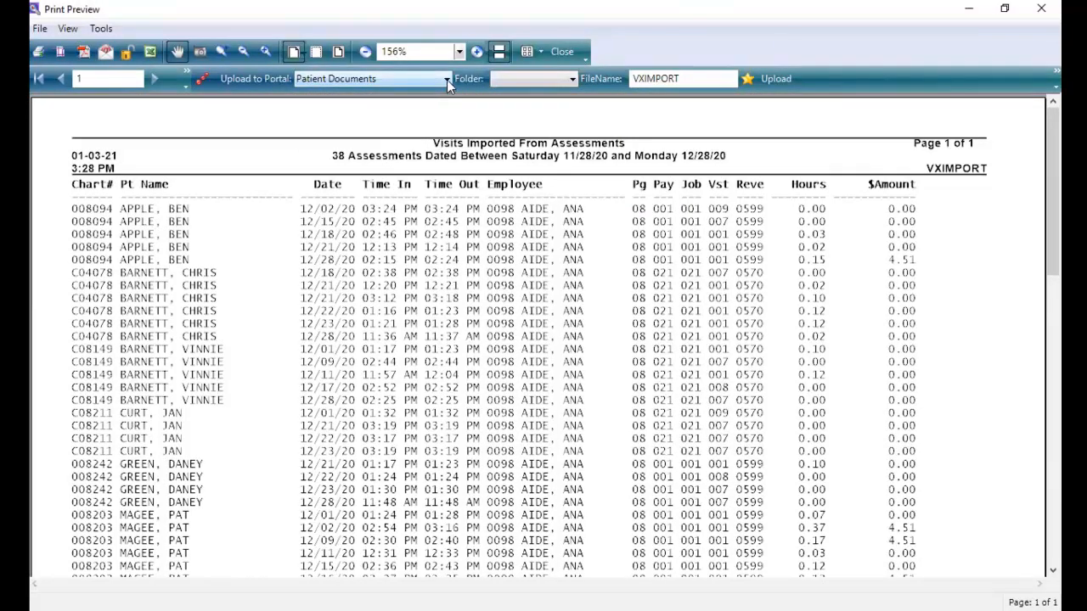
pyautogui.click(449, 79)
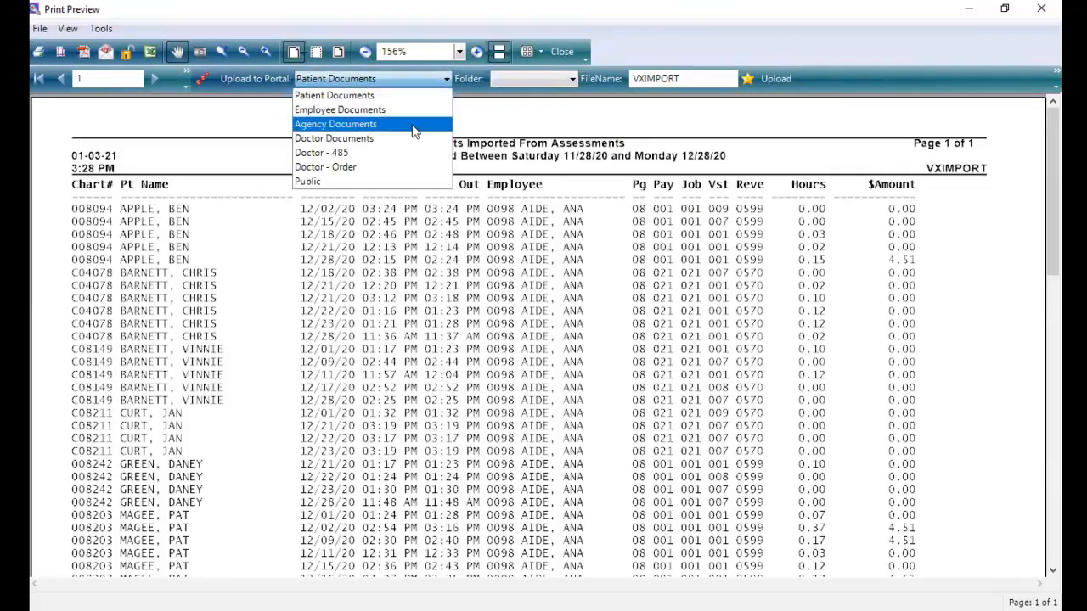
pyautogui.click(334, 124)
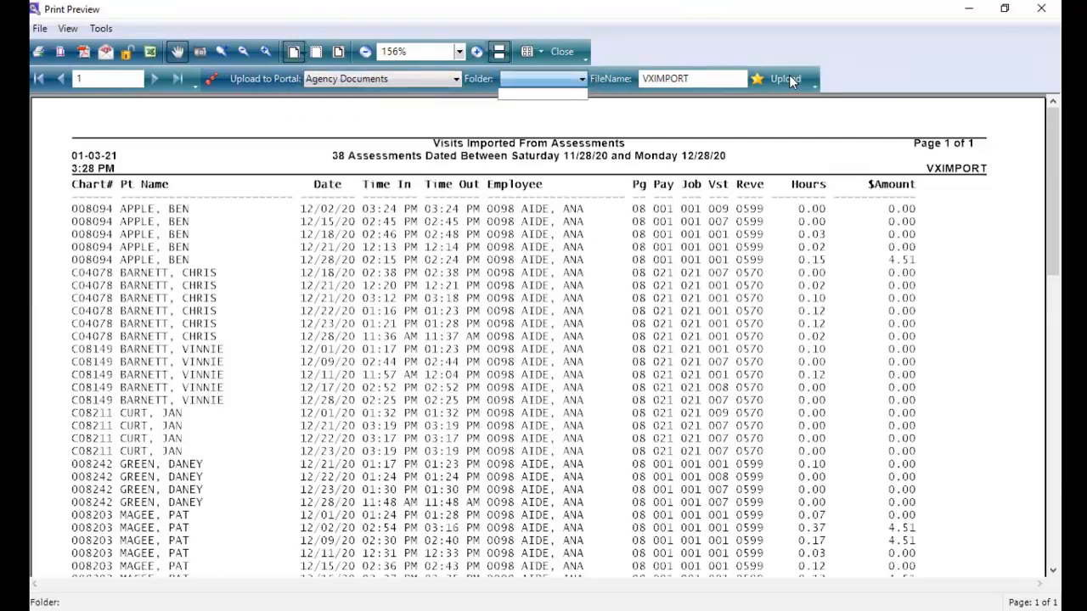
pyautogui.click(783, 78)
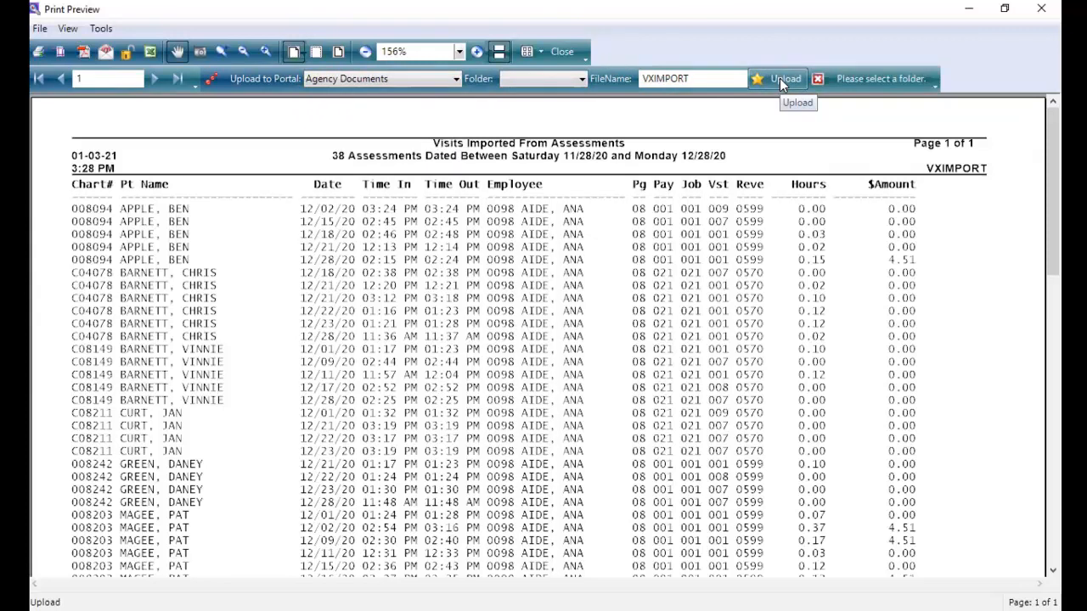
pyautogui.moveTo(763, 142)
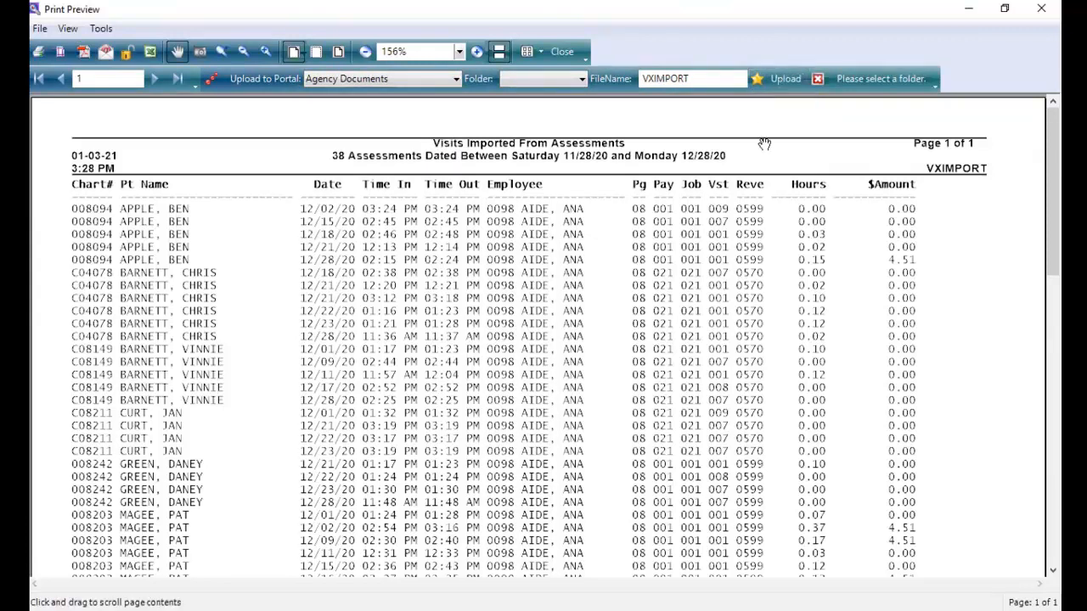
pyautogui.moveTo(523, 285)
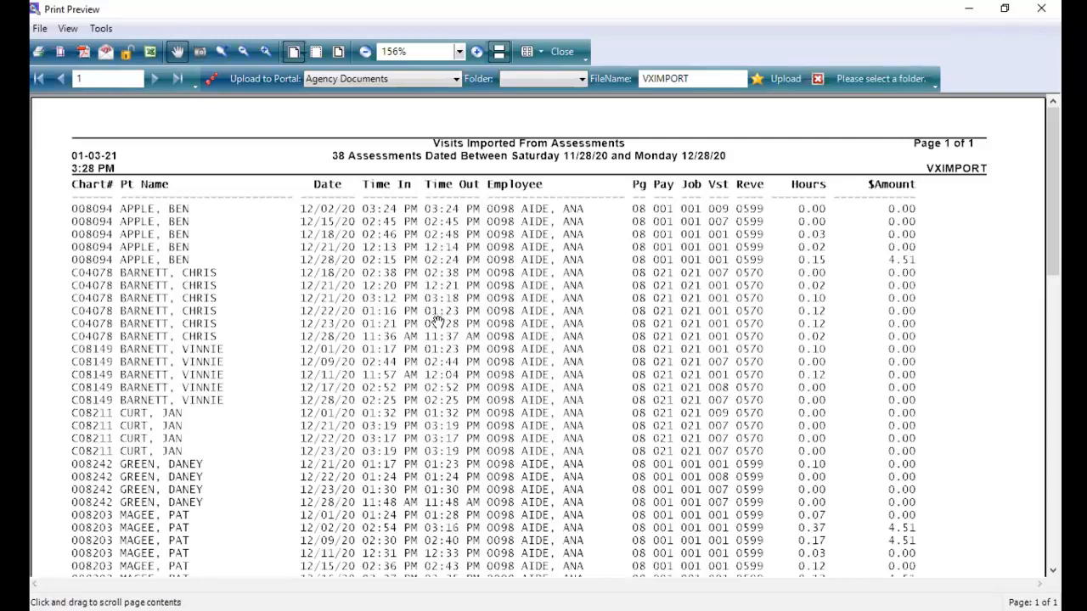
pyautogui.moveTo(523, 194)
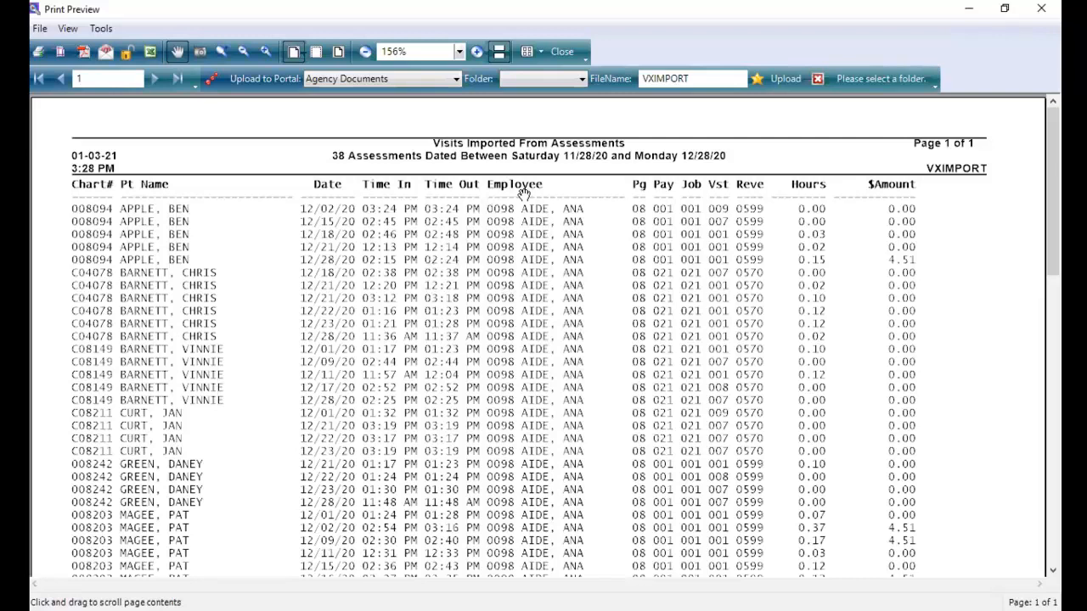
pyautogui.moveTo(561, 51)
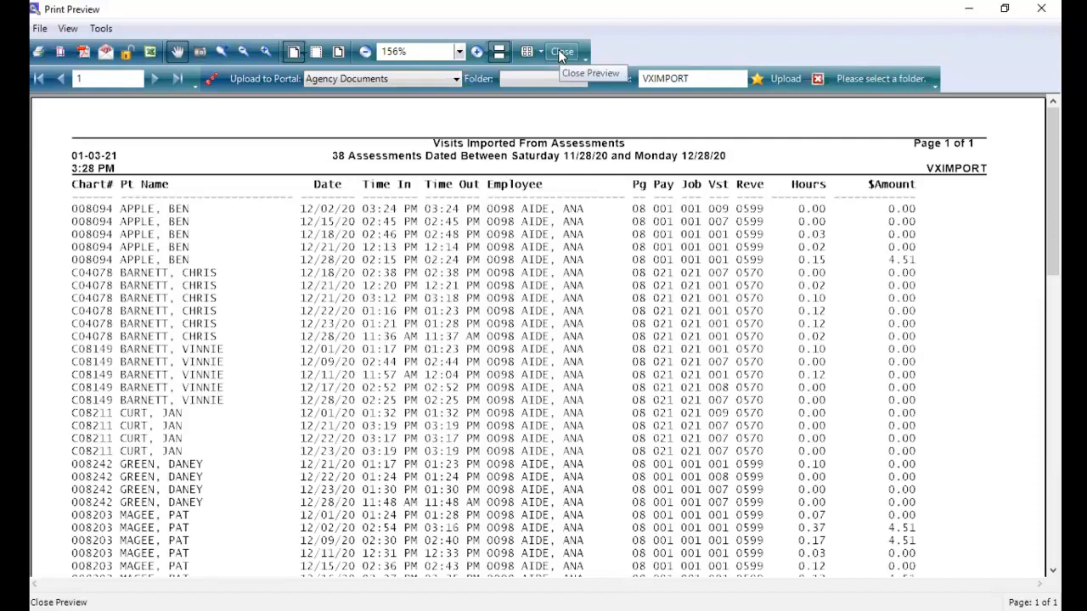
# - Close the report preview and navigate via Employee Activity to the Visit Entry screen
pyautogui.click(560, 51)
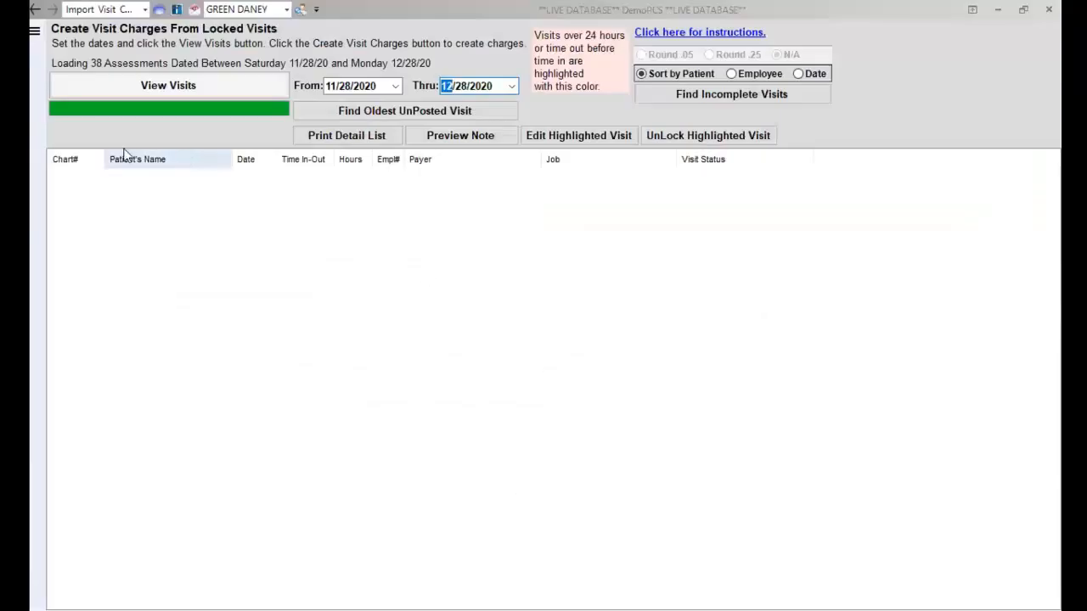
pyautogui.click(34, 31)
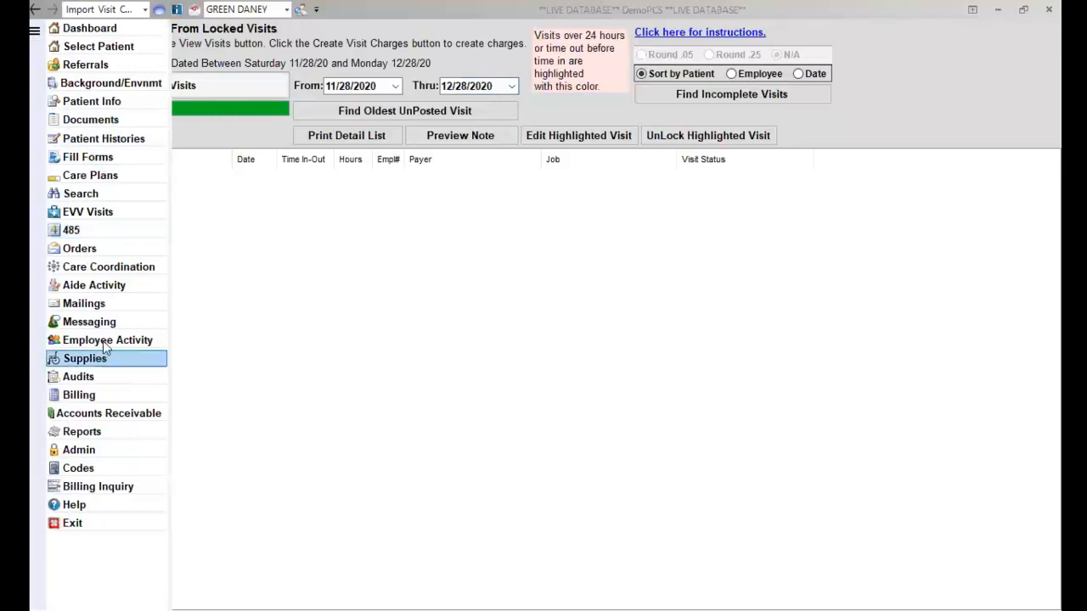
pyautogui.click(108, 340)
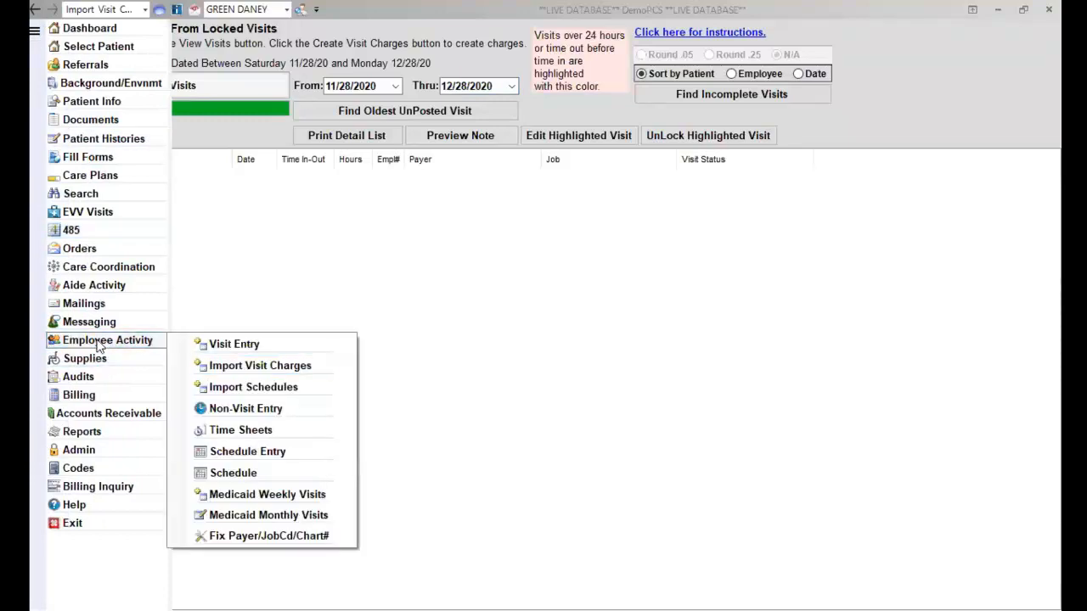
pyautogui.moveTo(163, 350)
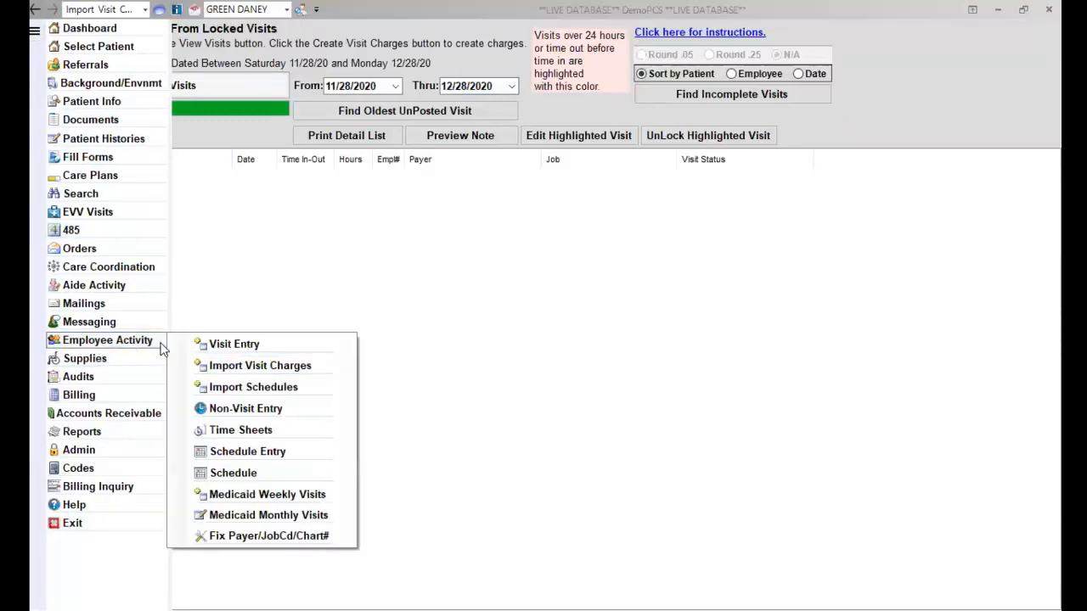
pyautogui.click(235, 343)
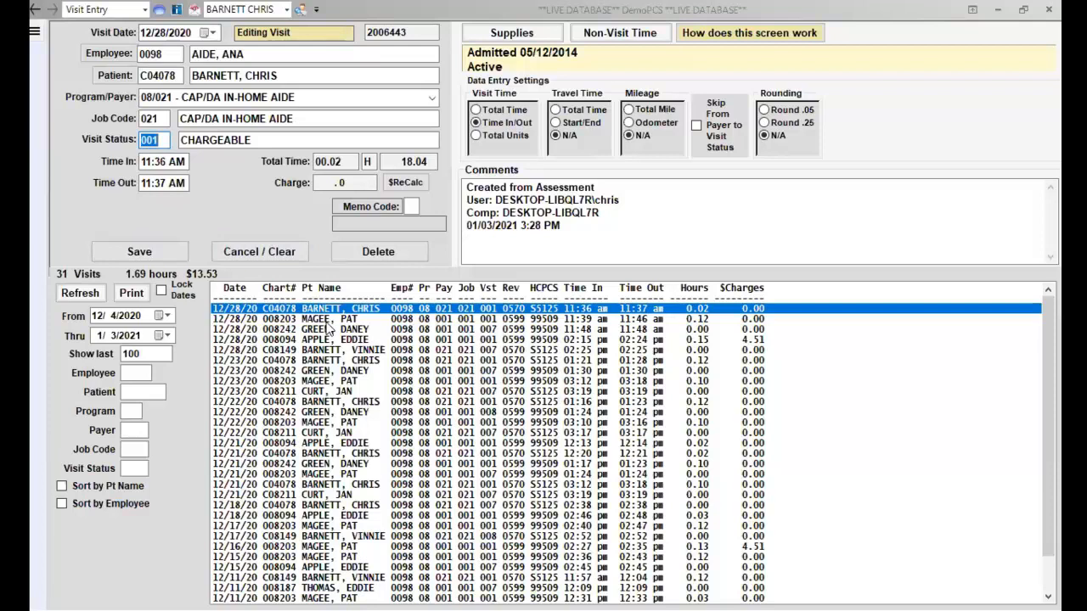
pyautogui.moveTo(559, 370)
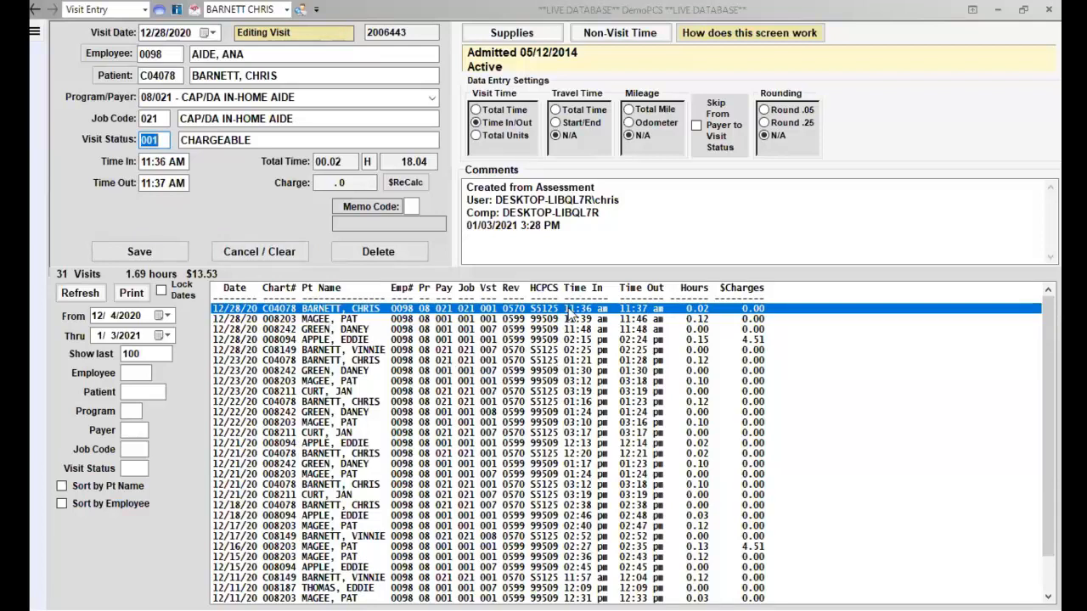
pyautogui.moveTo(627, 314)
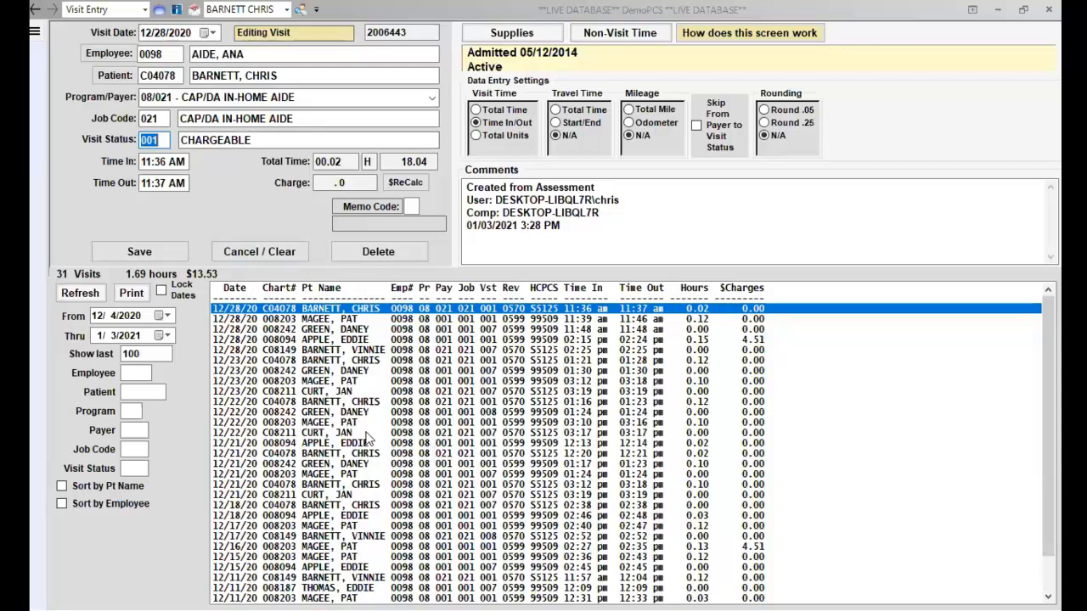
# - Review the 31 imported visits dated 12/4/2020 through 1/3/2021 in Visit Entry
pyautogui.click(34, 30)
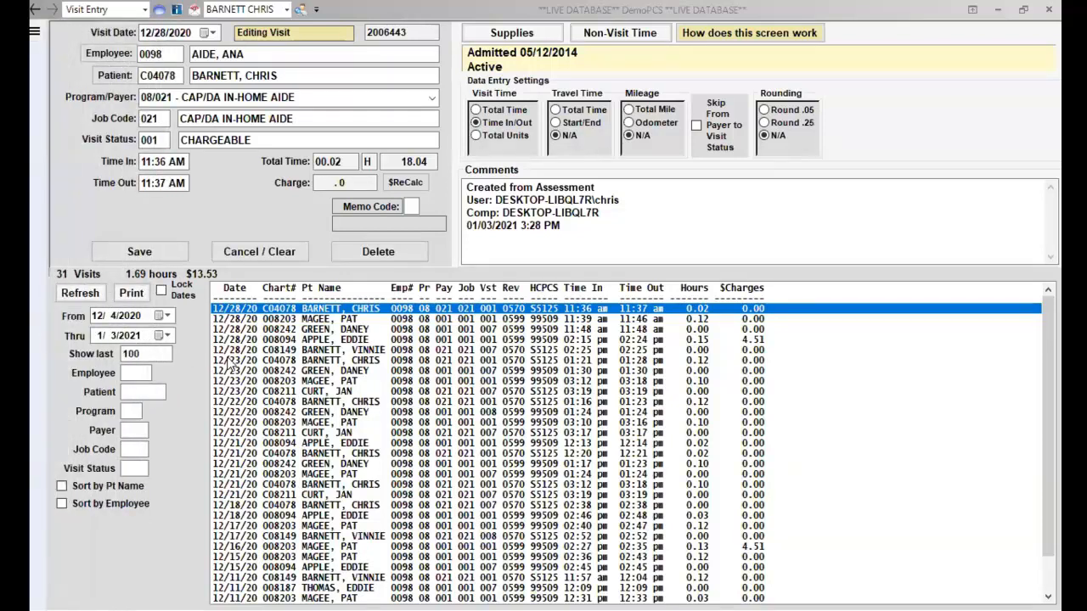
pyautogui.moveTo(625, 92)
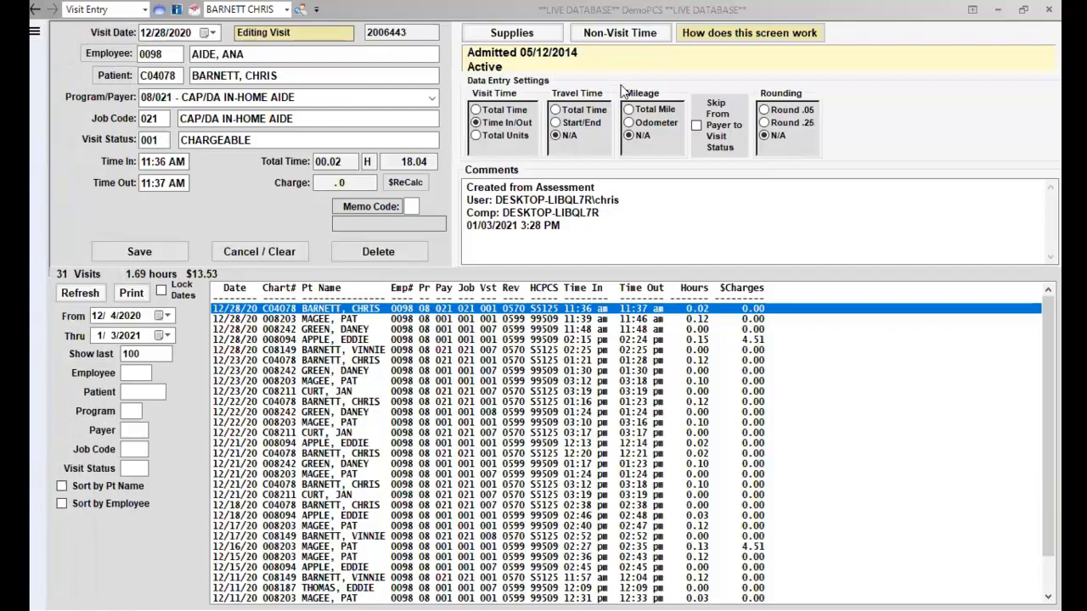